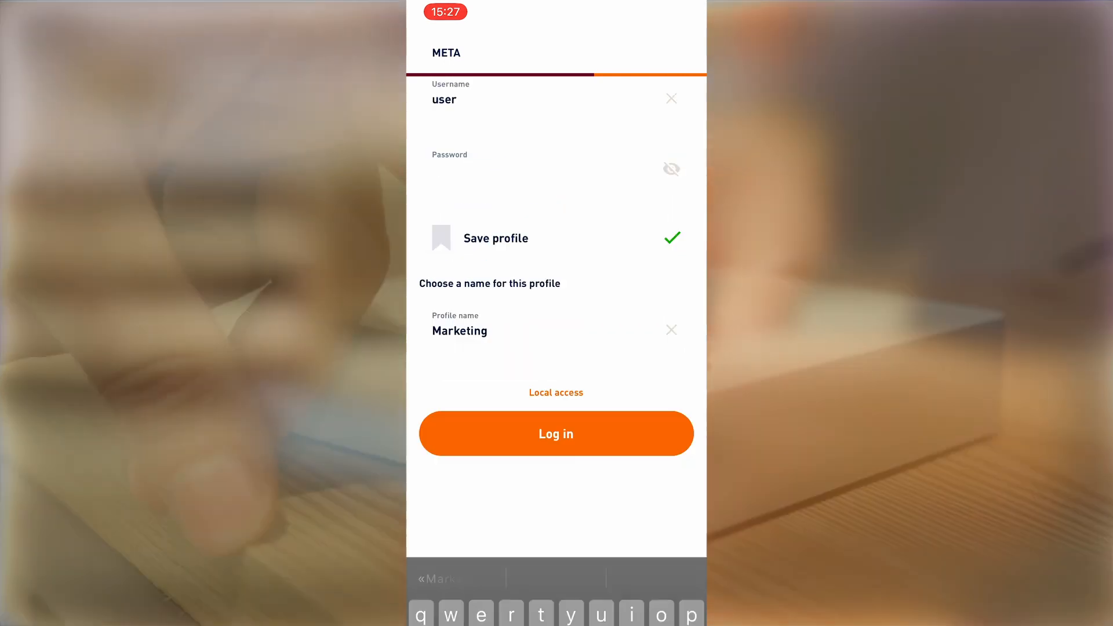
Log in with the 'Marketing' profile saved, opening the blank Account details form.
left_click(556, 433)
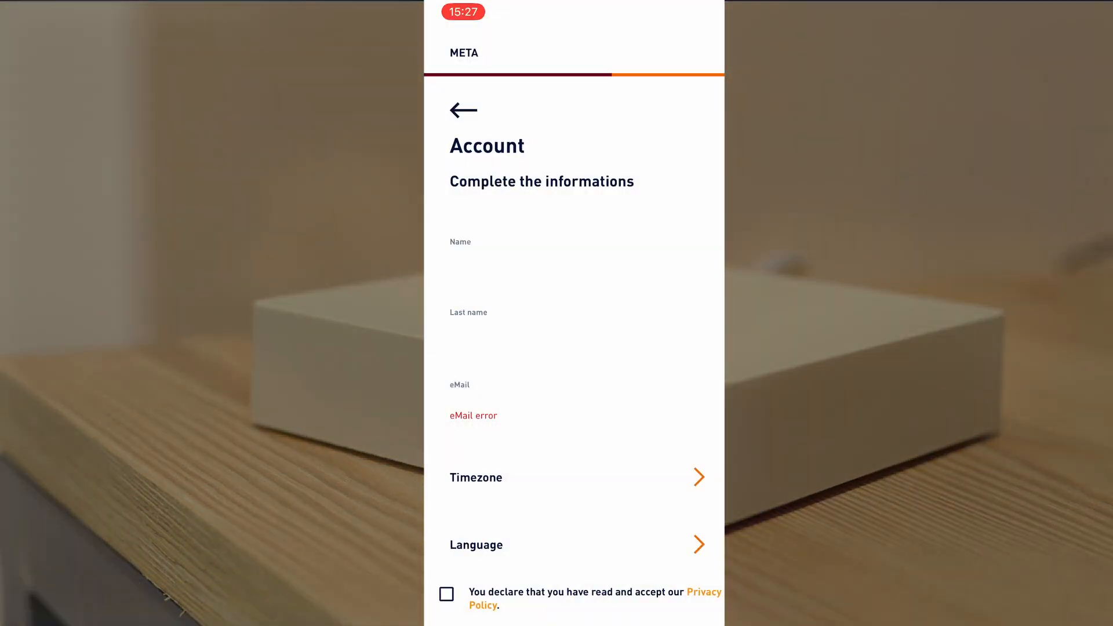
type("michele.cav")
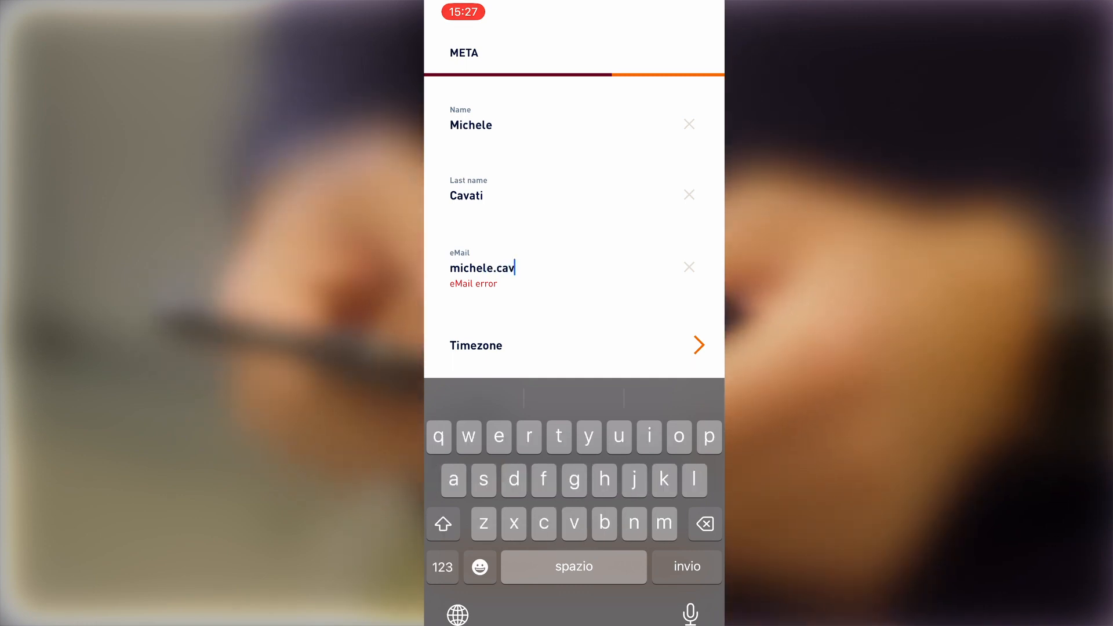